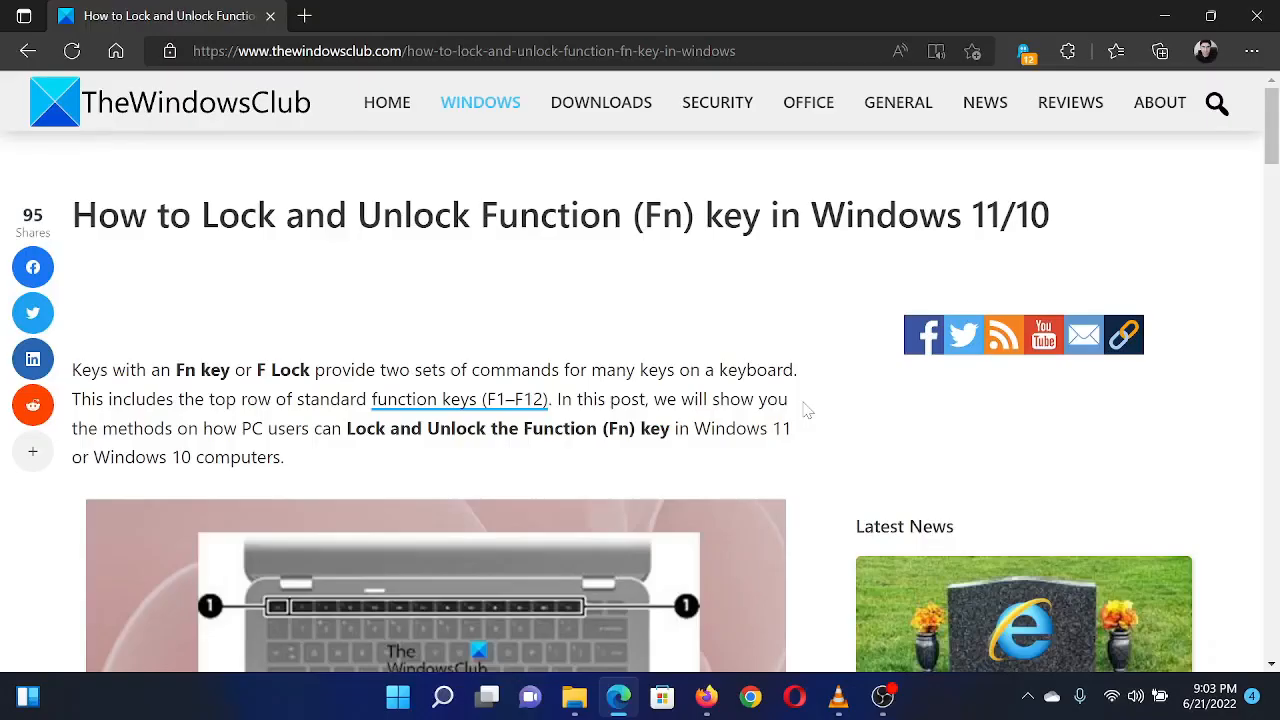
- Scroll the Fn key article down to its keyboard-shortcut and BIOS/UEFI lock methods
{"action": "left_click_drag", "start_coordinate": [100, 214], "coordinate": [570, 214]}
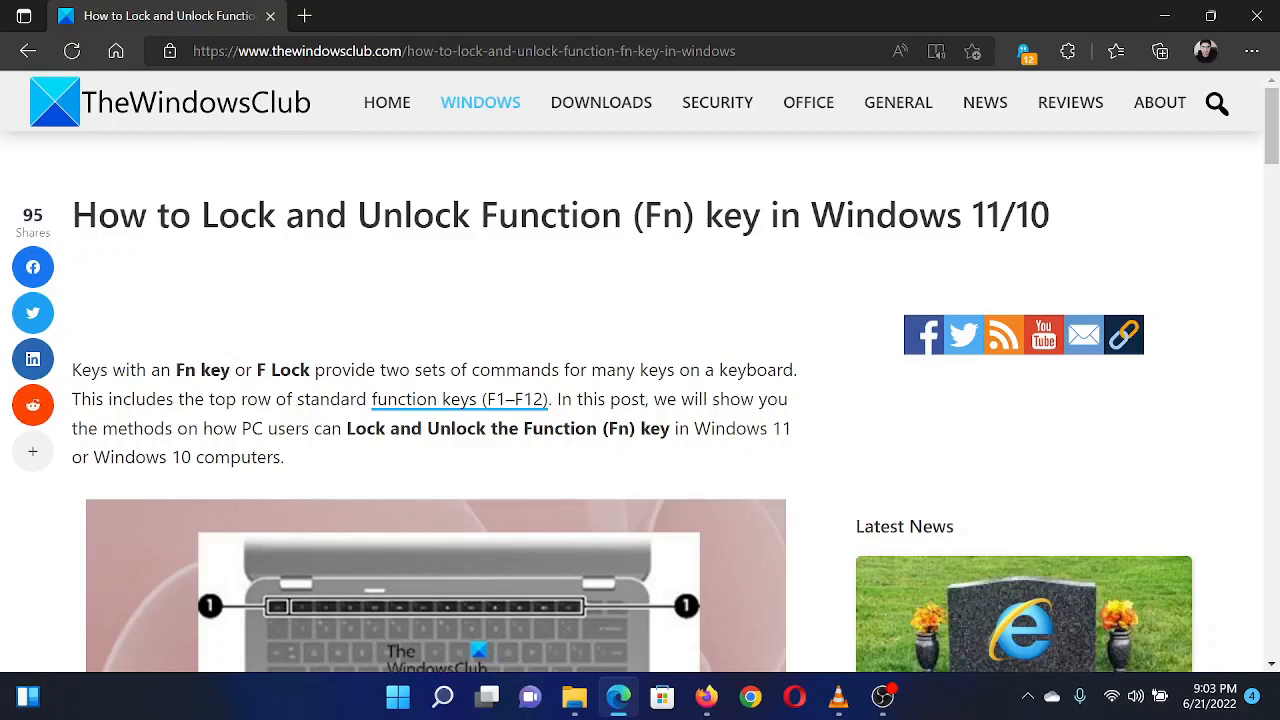
{"action": "scroll", "scroll_direction": "down", "scroll_amount": 3}
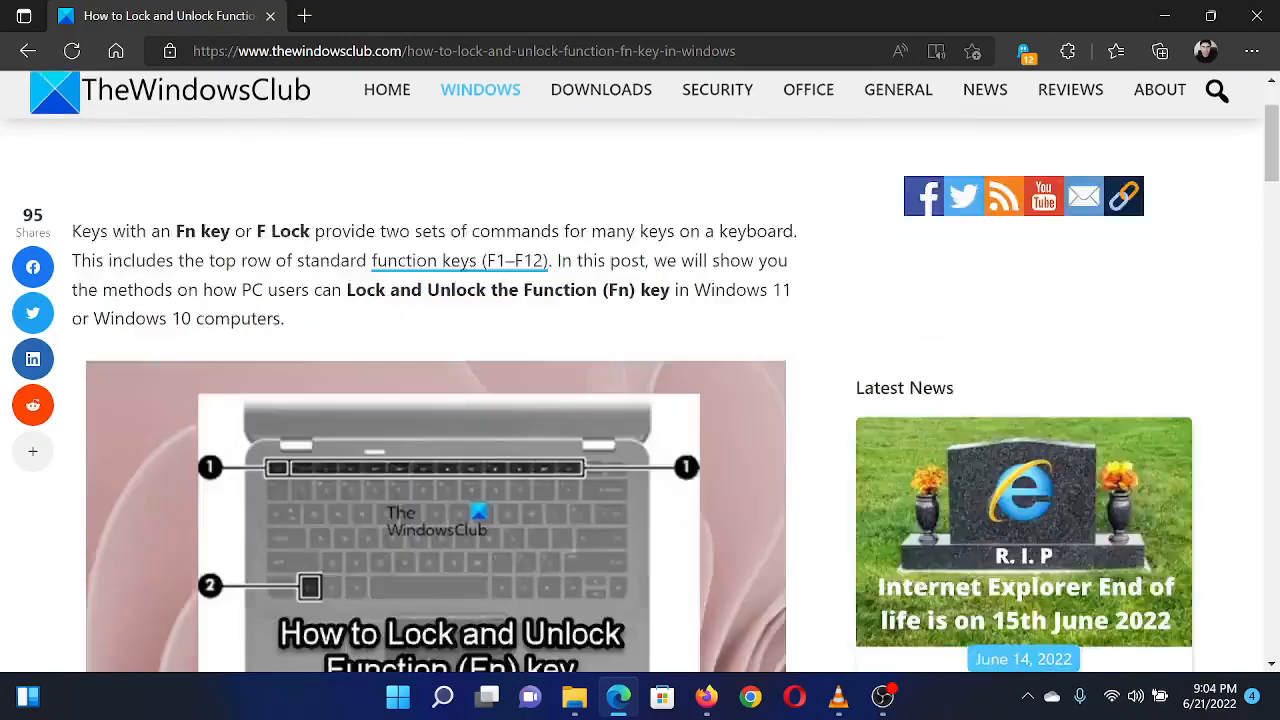
{"action": "scroll", "scroll_direction": "down", "scroll_amount": 3}
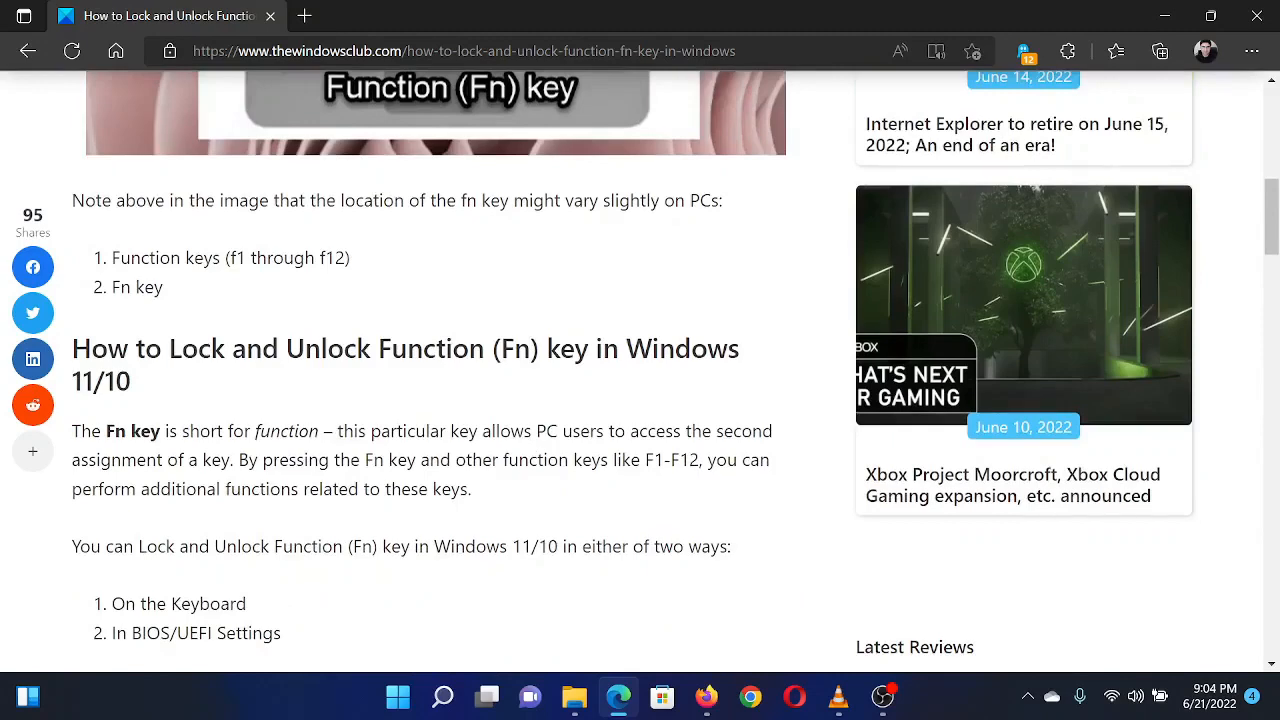
{"action": "scroll", "scroll_direction": "down", "scroll_amount": 3}
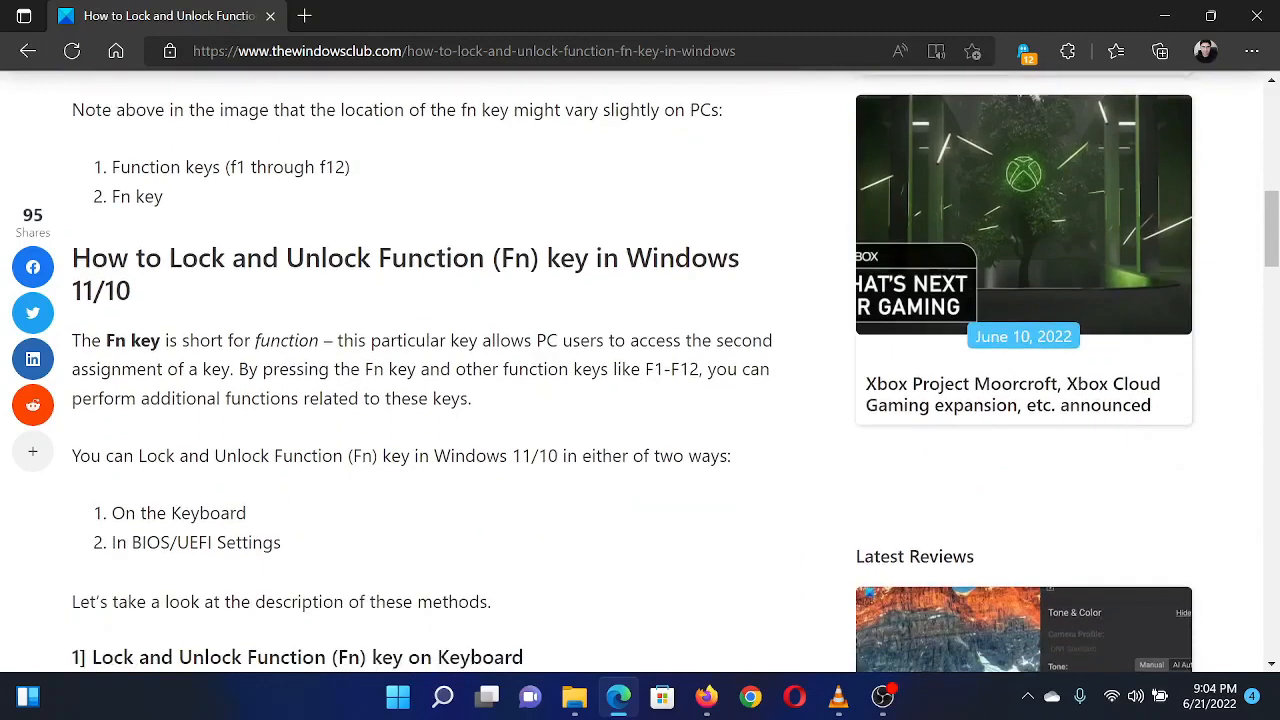
{"action": "double_click", "coordinate": [132, 340]}
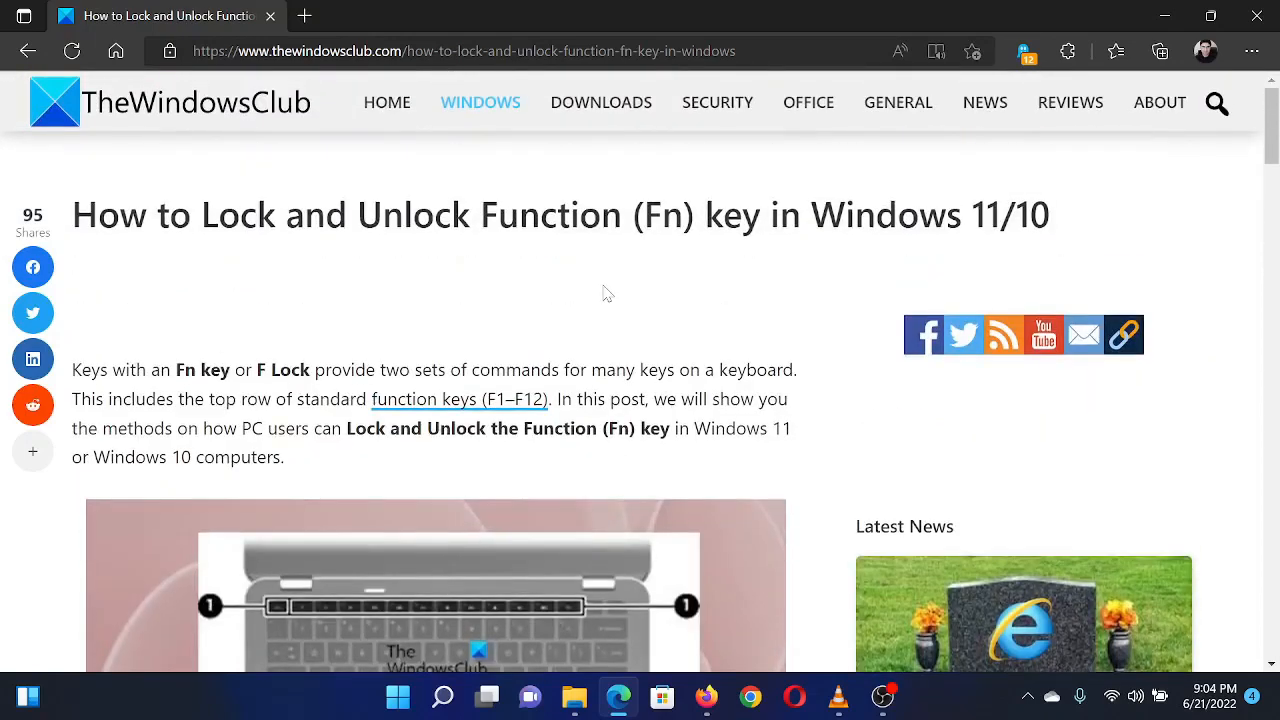
{"action": "mouse_move", "coordinate": [617, 280]}
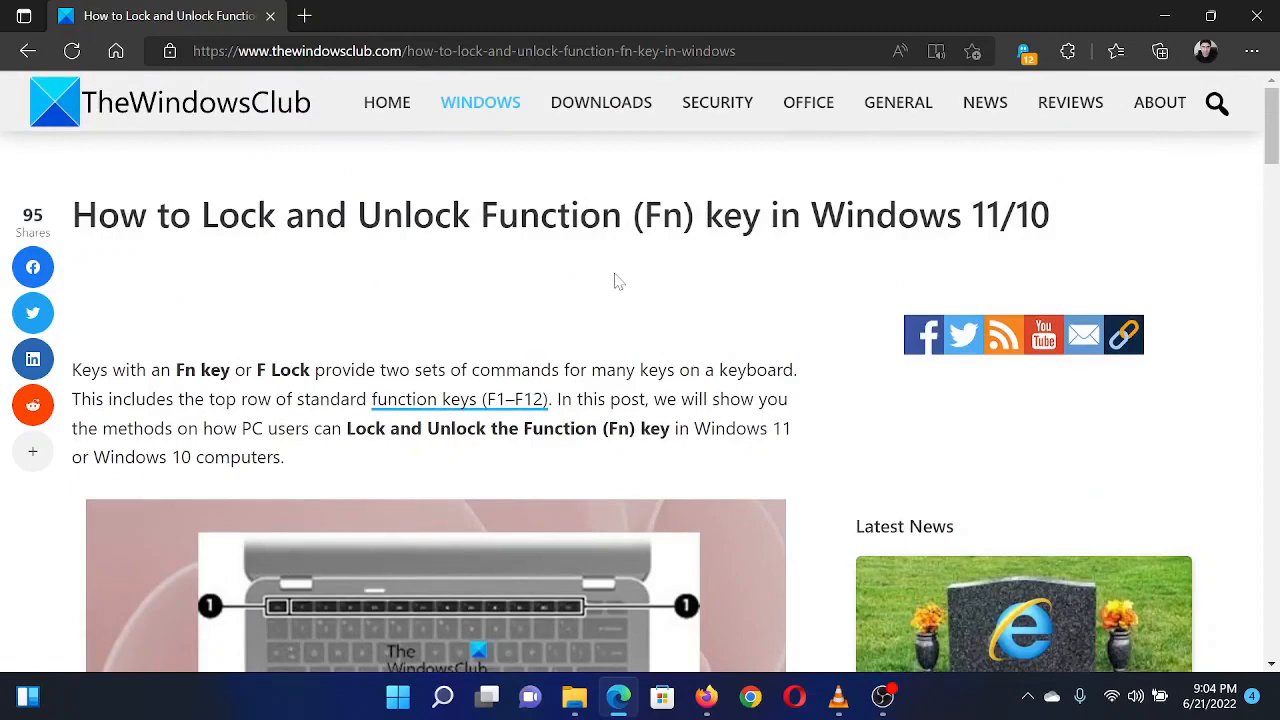
{"action": "mouse_move", "coordinate": [636, 271]}
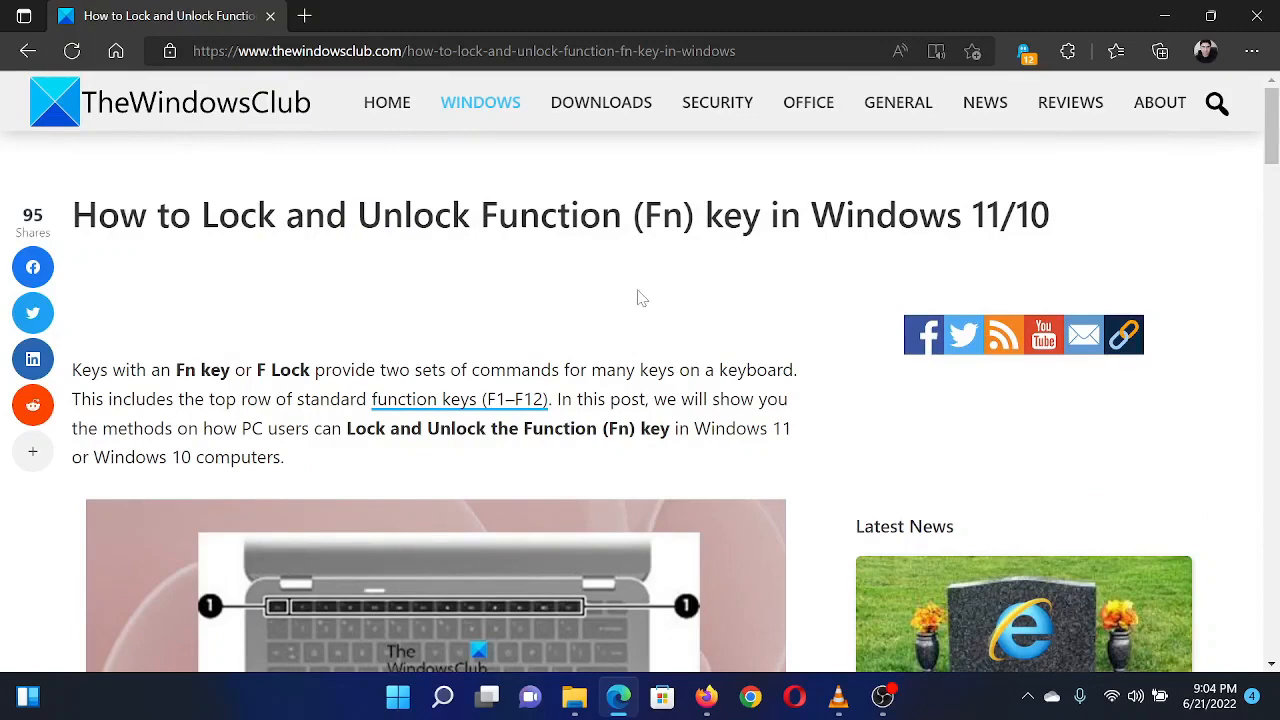
{"action": "mouse_move", "coordinate": [833, 609]}
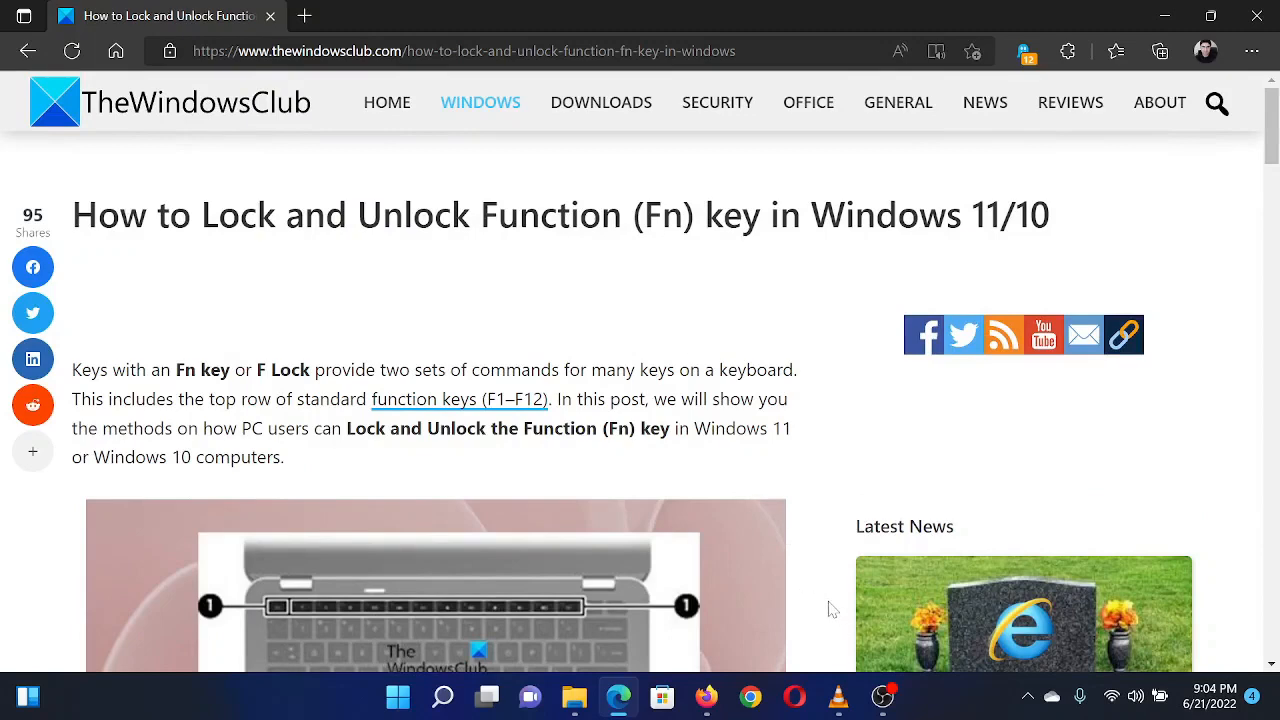